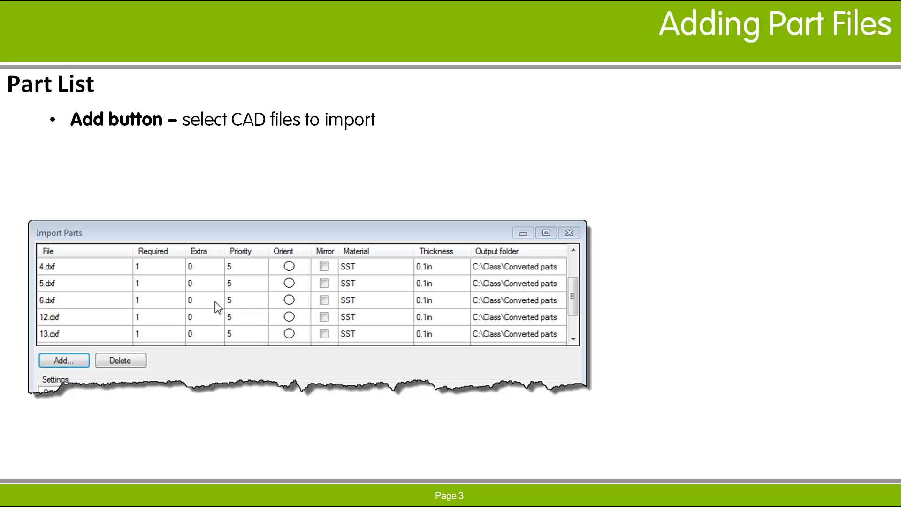
# Step: Bring up the Import Parts dialog from the Parts tab toolbar
pyautogui.click(63, 360)
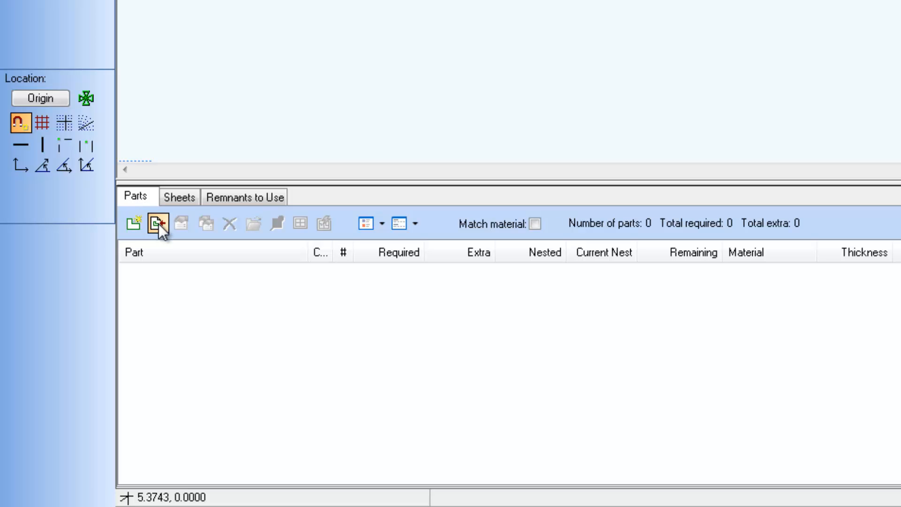
pyautogui.moveTo(155, 224)
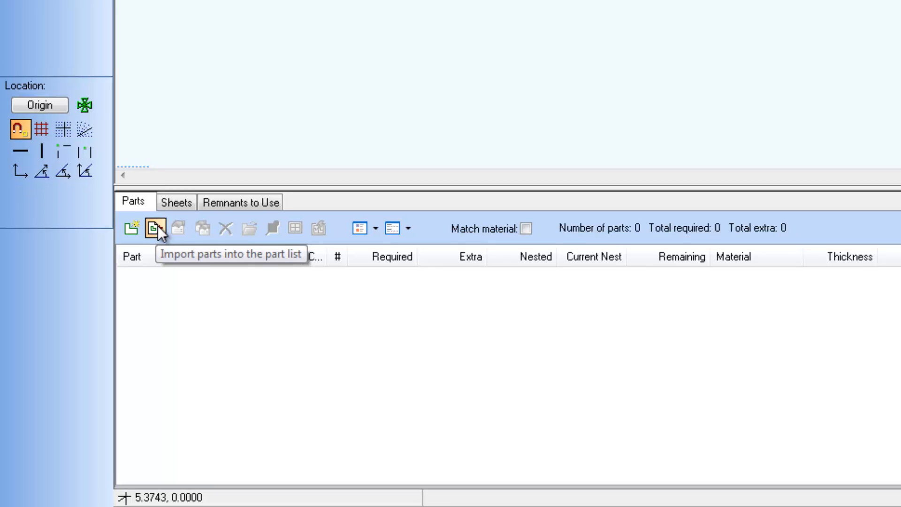
pyautogui.click(154, 228)
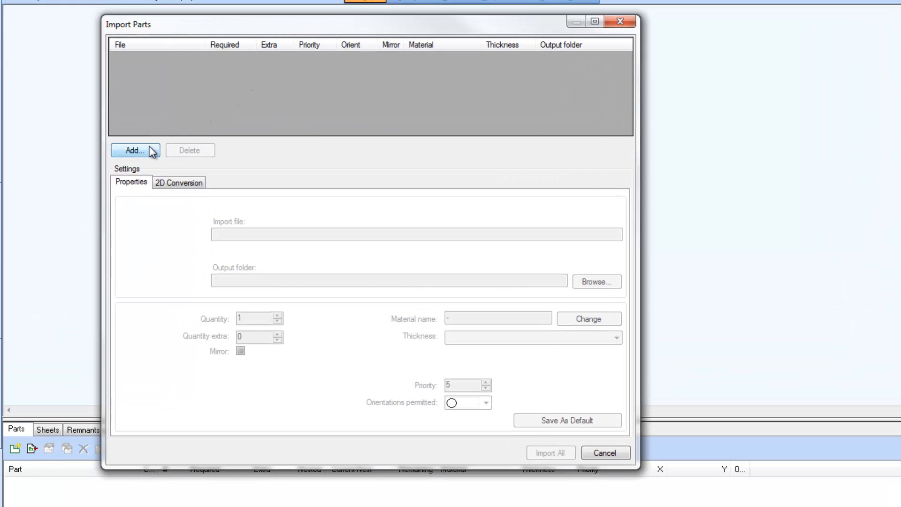
# Step: In the Add browser, keep DXF file type and choose the Standard-1 template, reviewing its 2D options
pyautogui.click(134, 150)
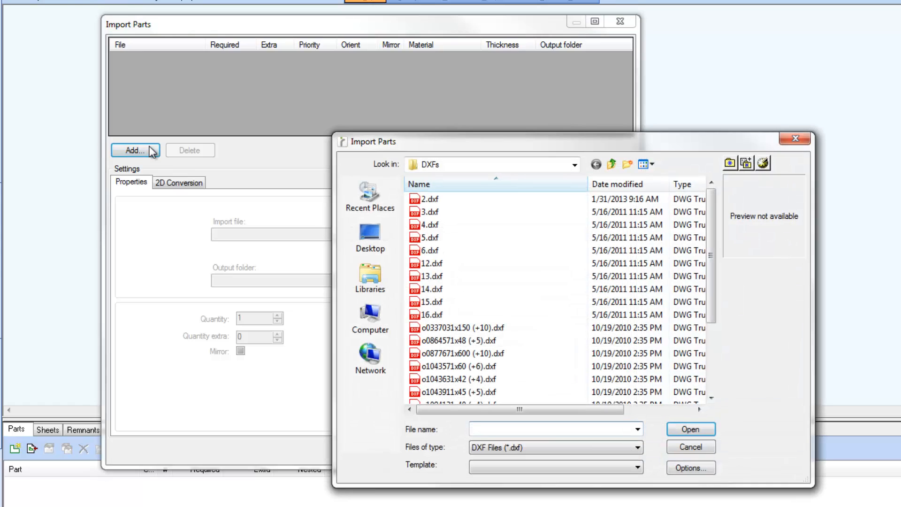
pyautogui.moveTo(181, 165)
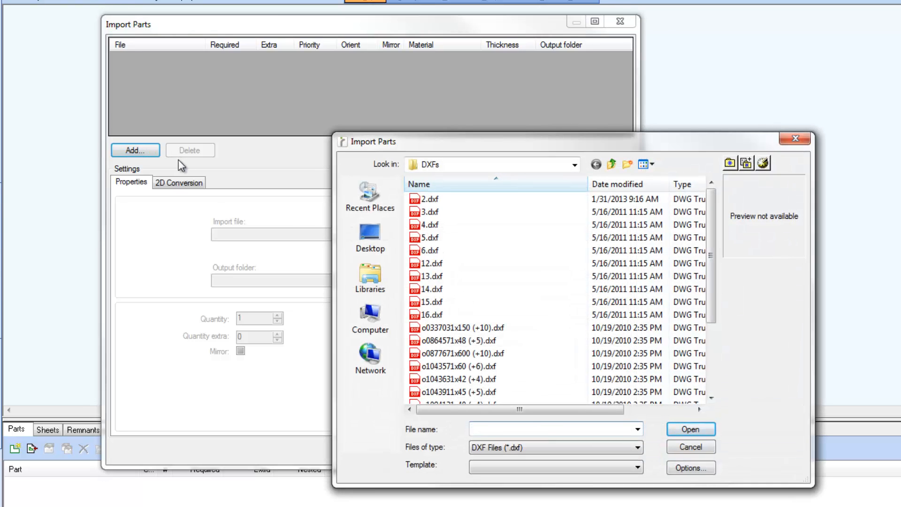
pyautogui.click(637, 447)
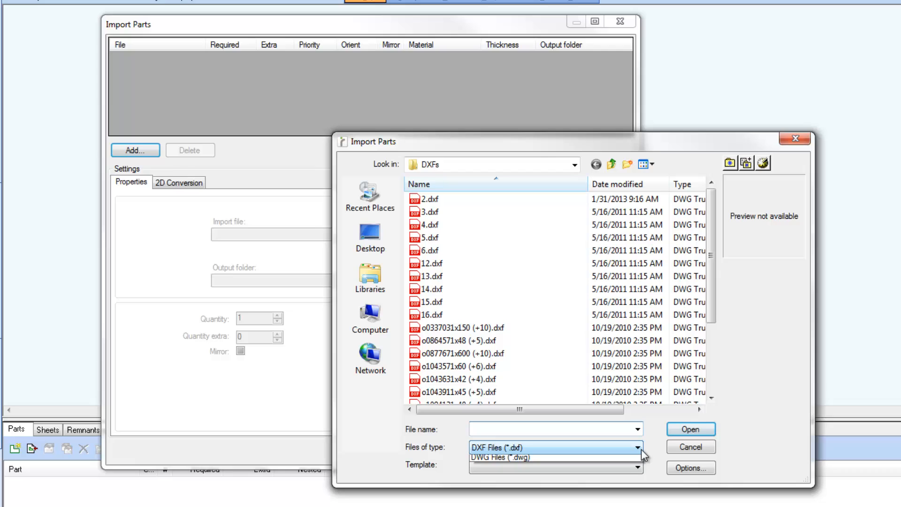
pyautogui.click(554, 447)
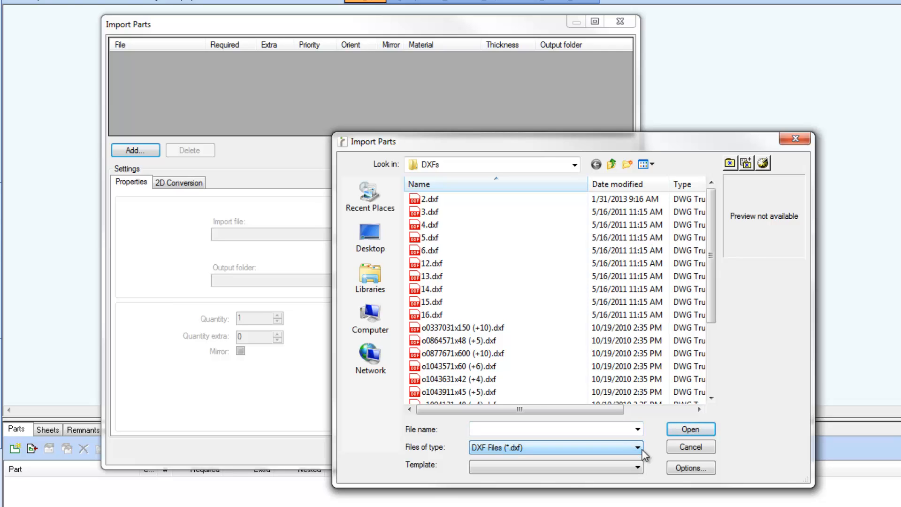
pyautogui.click(636, 467)
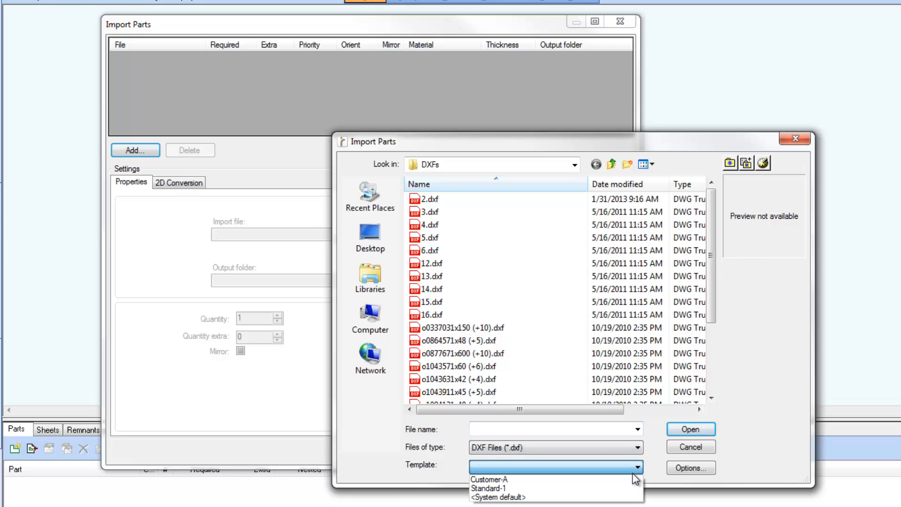
pyautogui.click(489, 488)
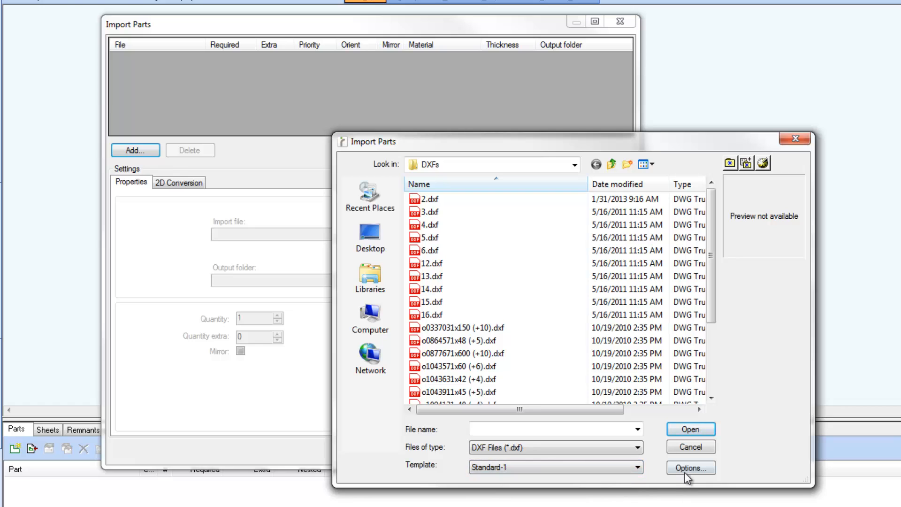
pyautogui.click(690, 467)
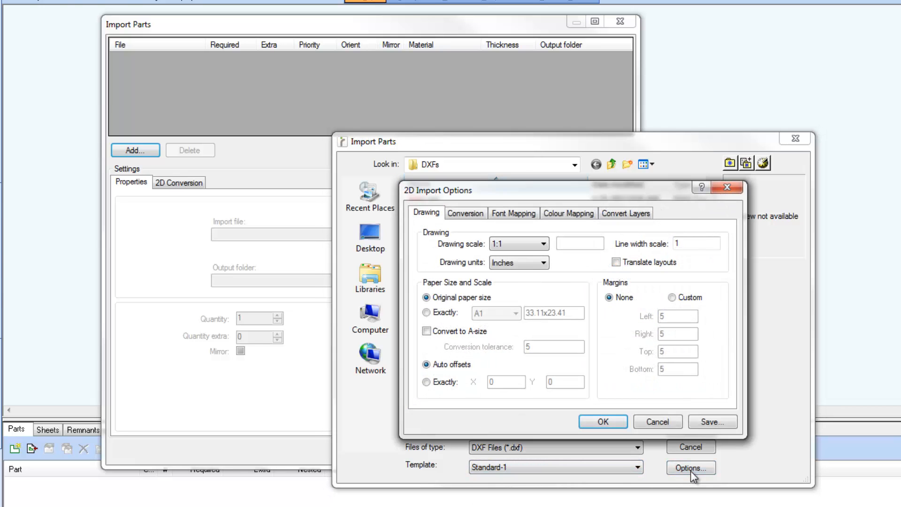
pyautogui.click(603, 422)
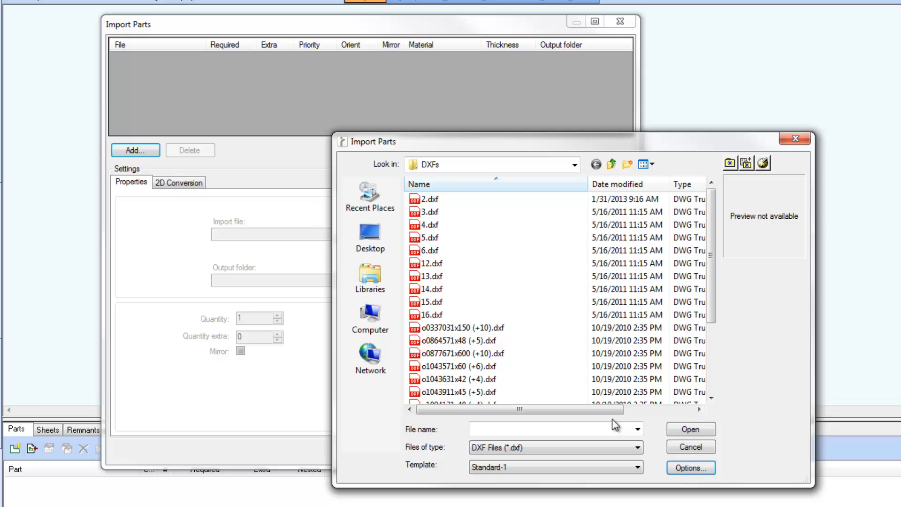
pyautogui.moveTo(431, 199)
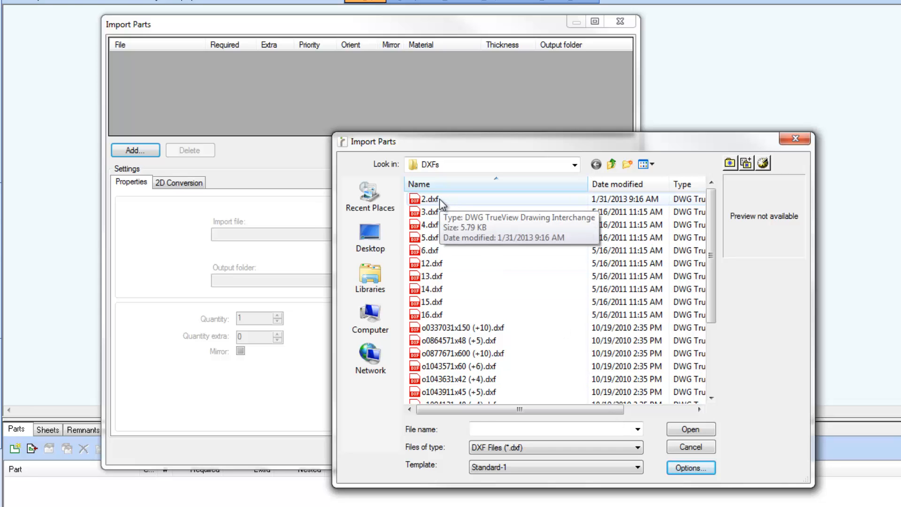
# Step: Select the DXF files starting at 2.dxf and add them to the import list
pyautogui.click(430, 199)
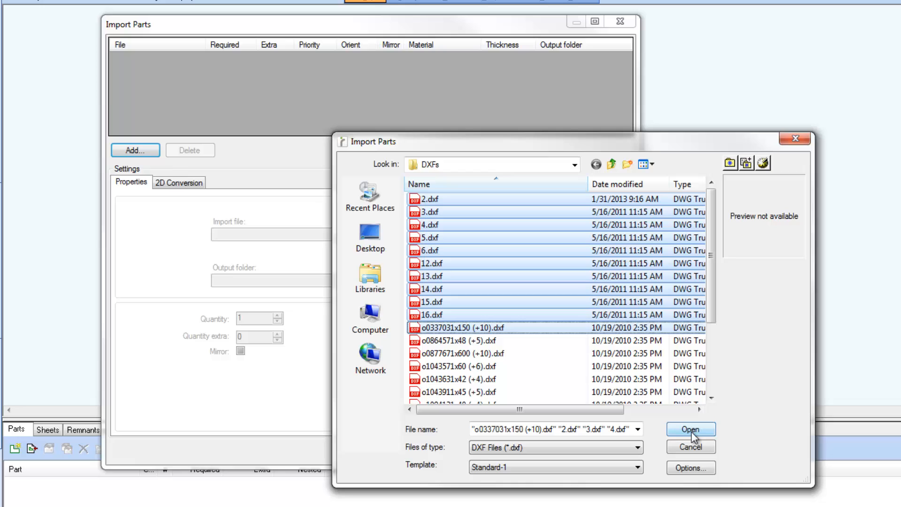
pyautogui.click(690, 430)
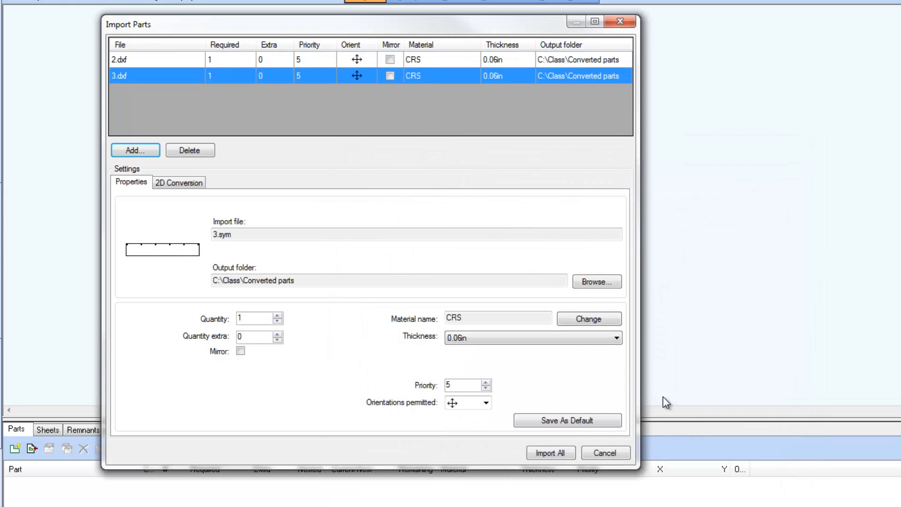
# Step: Remove o0337031x150 (+10).dxf so only 2.dxf through 16.dxf remain in the list
pyautogui.click(134, 151)
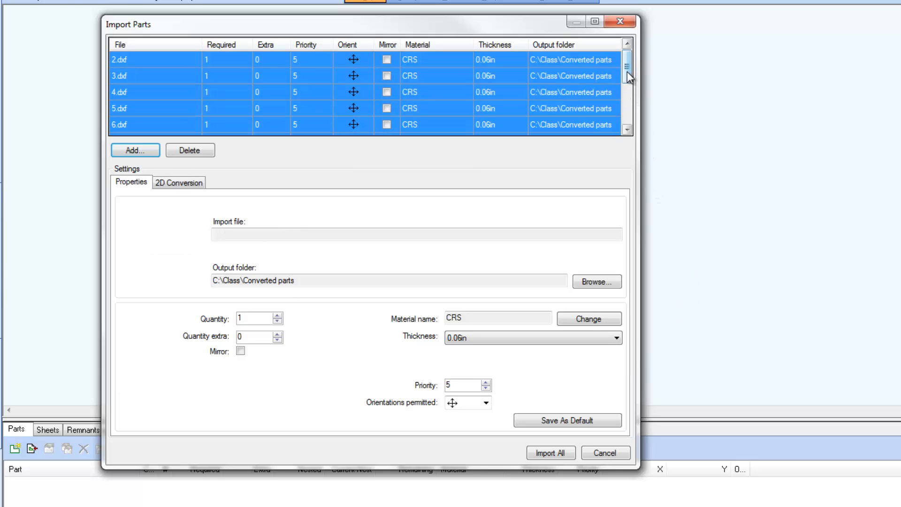
pyautogui.scroll(-3)
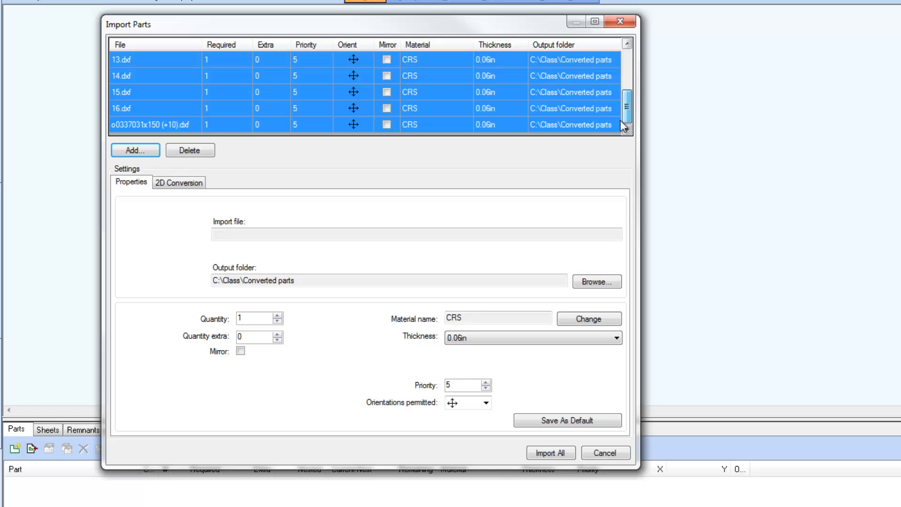
pyautogui.click(152, 125)
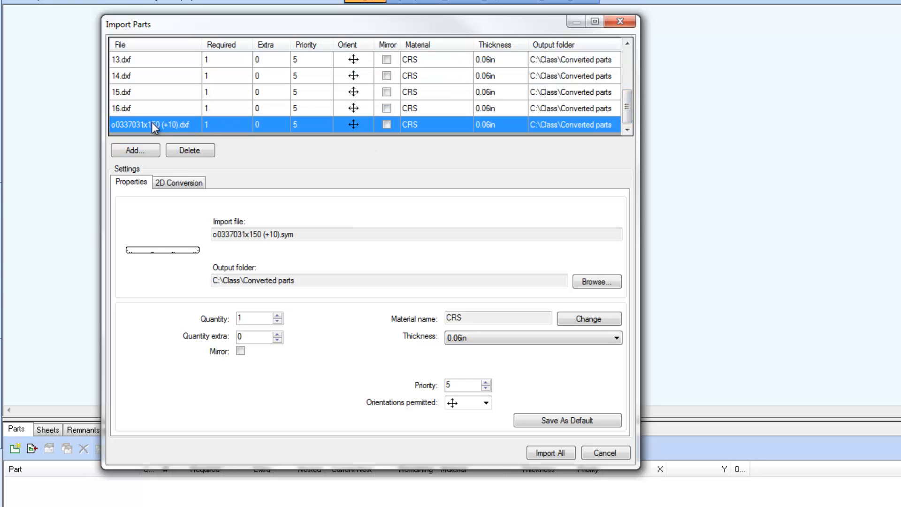
pyautogui.click(190, 151)
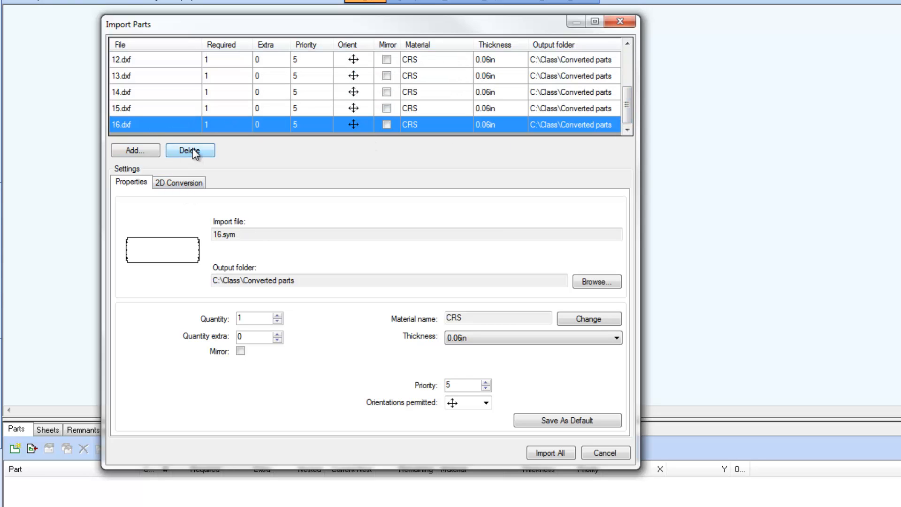
pyautogui.click(190, 151)
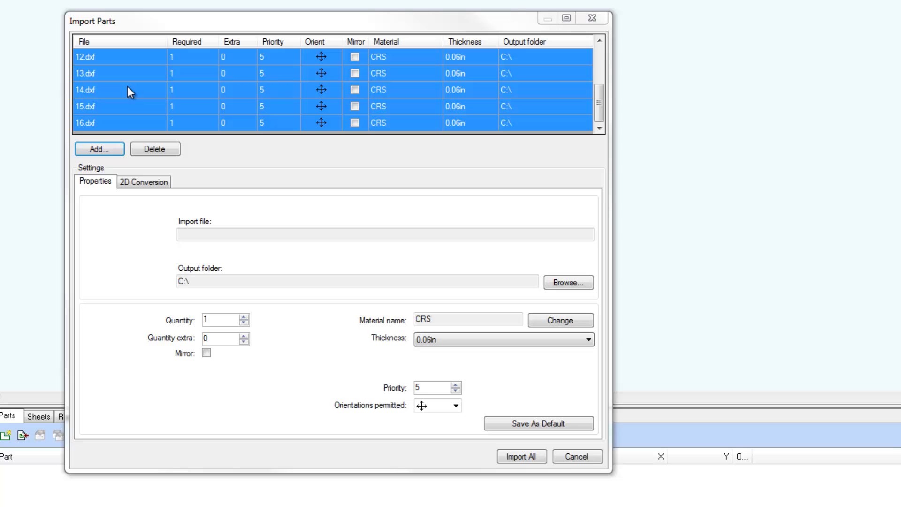
# Step: Select 12.dxf, 14.dxf and 16.dxf together and set their required quantity to 12
pyautogui.click(86, 122)
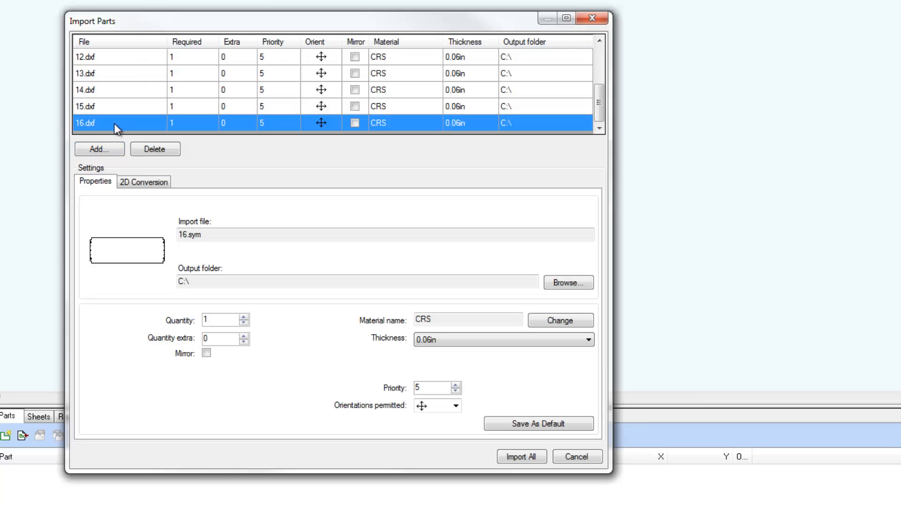
pyautogui.click(115, 90)
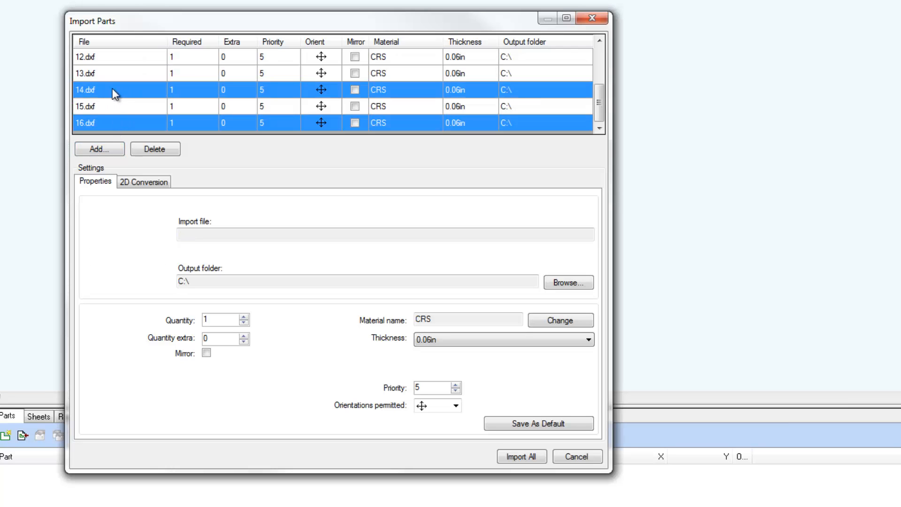
pyautogui.click(114, 57)
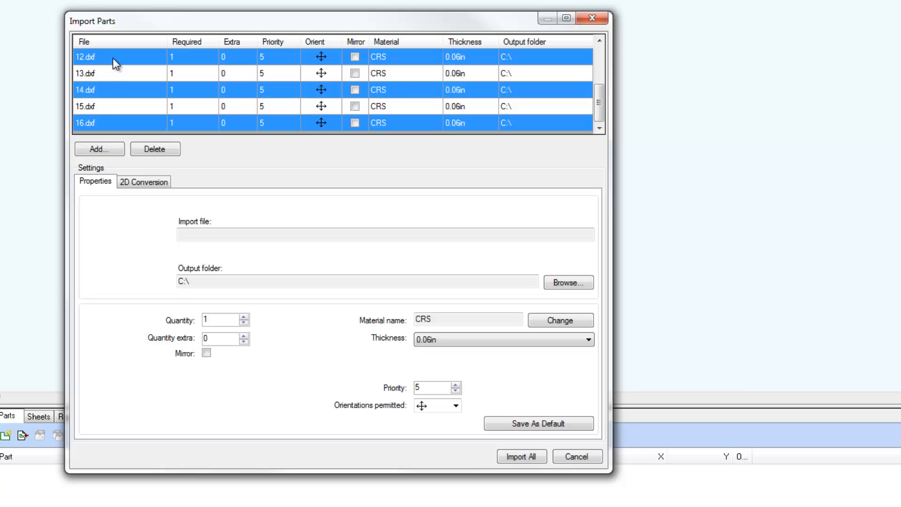
pyautogui.moveTo(185, 257)
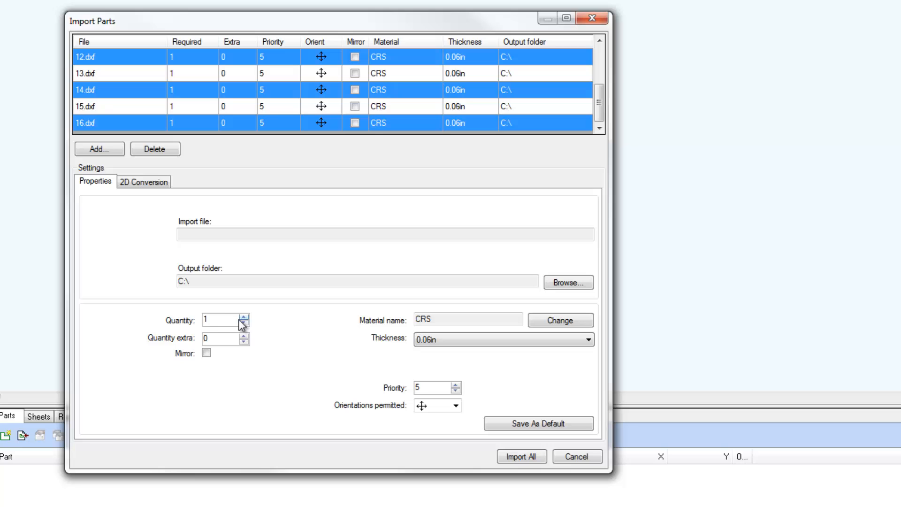
pyautogui.click(245, 316)
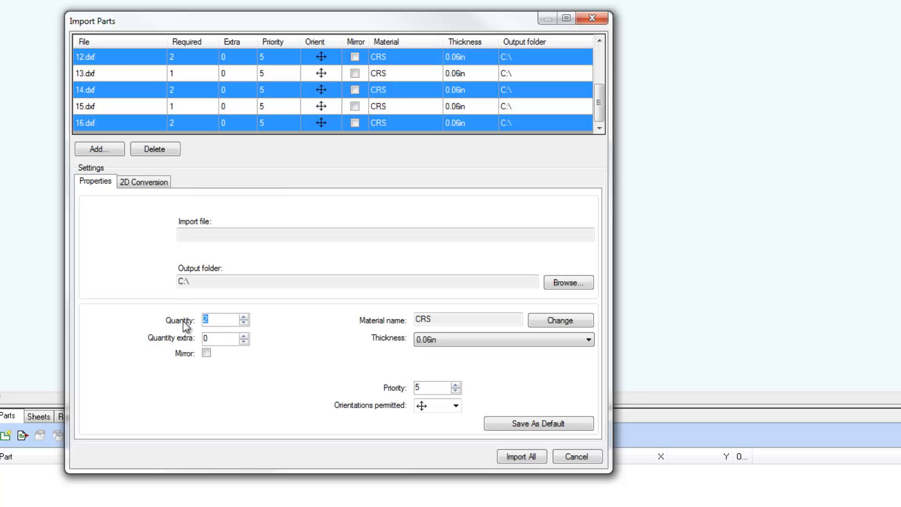
pyautogui.write('12')
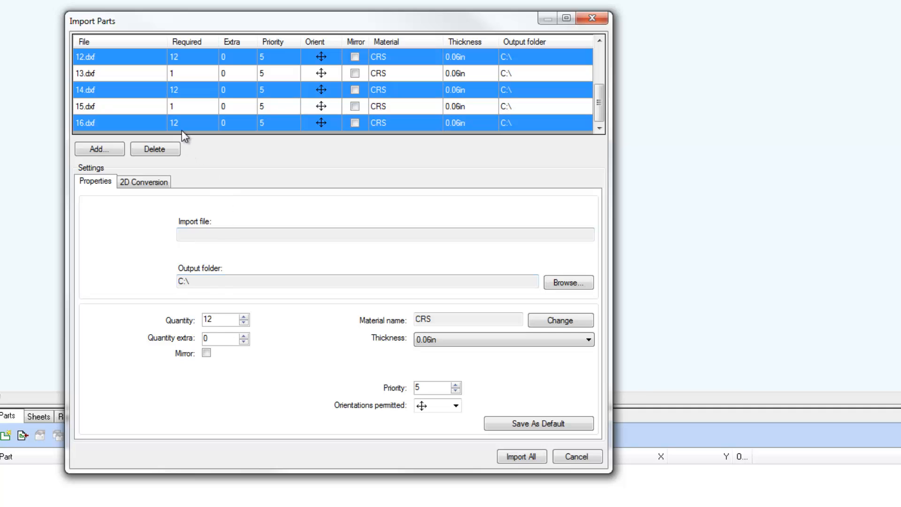
pyautogui.moveTo(198, 328)
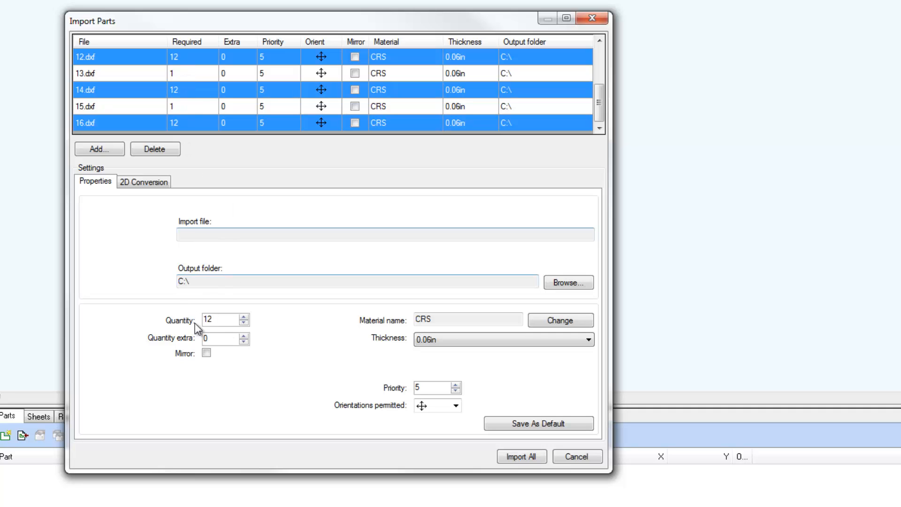
# Step: Adjust the extra quantity for the selected parts, entering 0
pyautogui.click(245, 335)
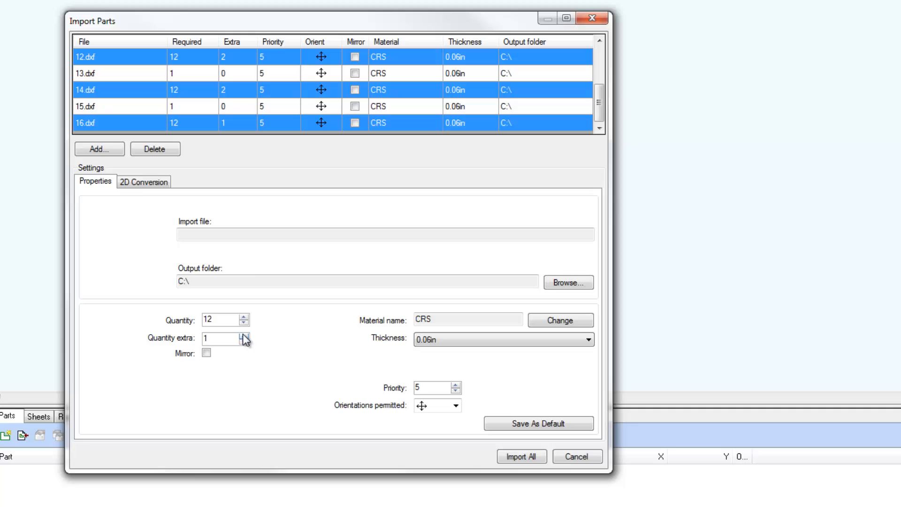
pyautogui.click(244, 335)
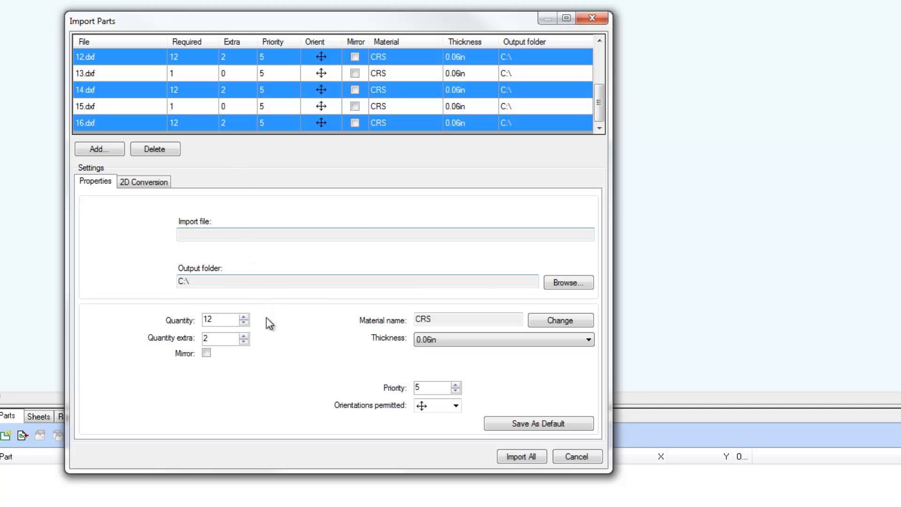
pyautogui.moveTo(282, 111)
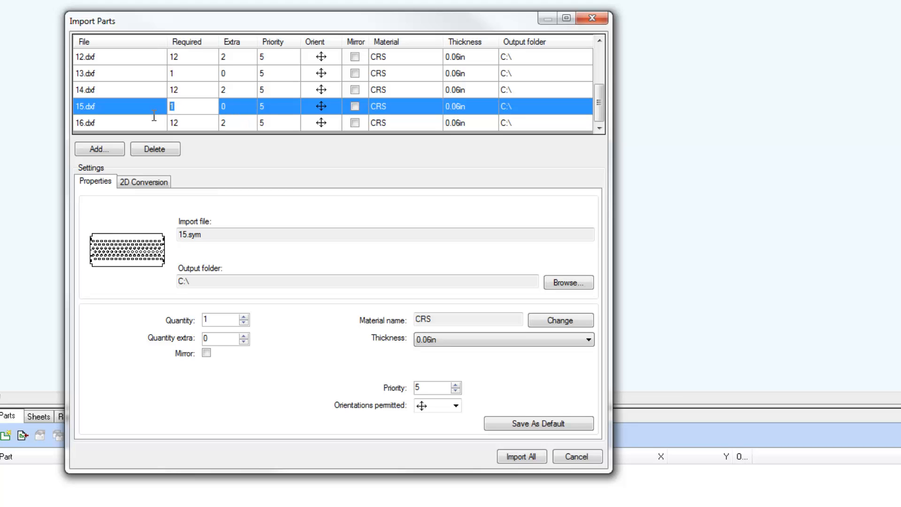
pyautogui.write('0')
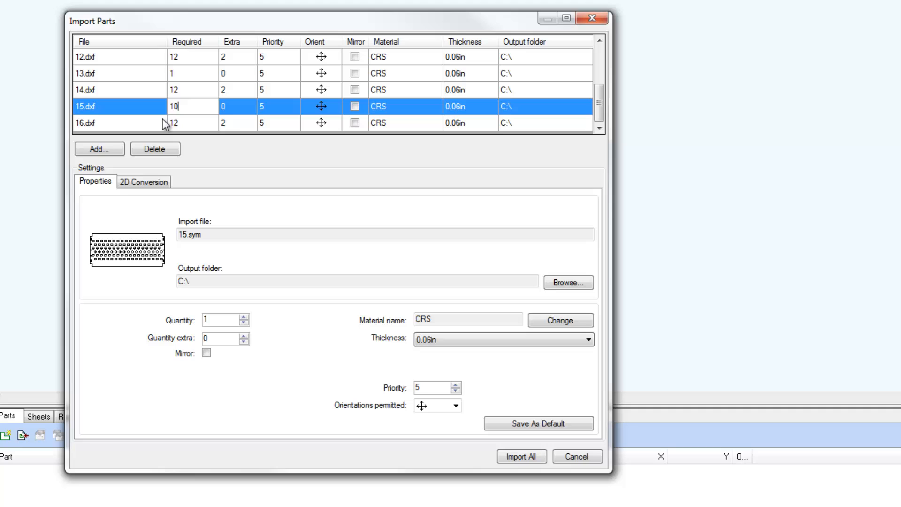
pyautogui.moveTo(233, 79)
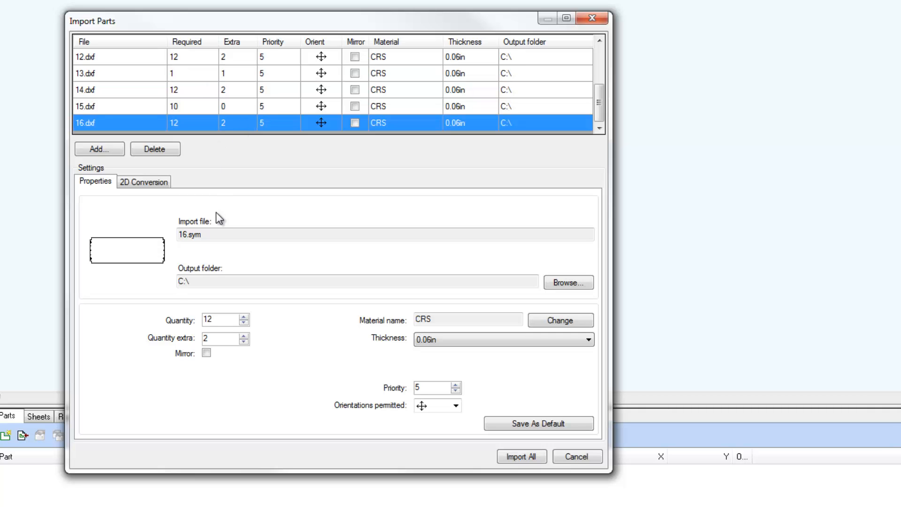
pyautogui.moveTo(470, 123)
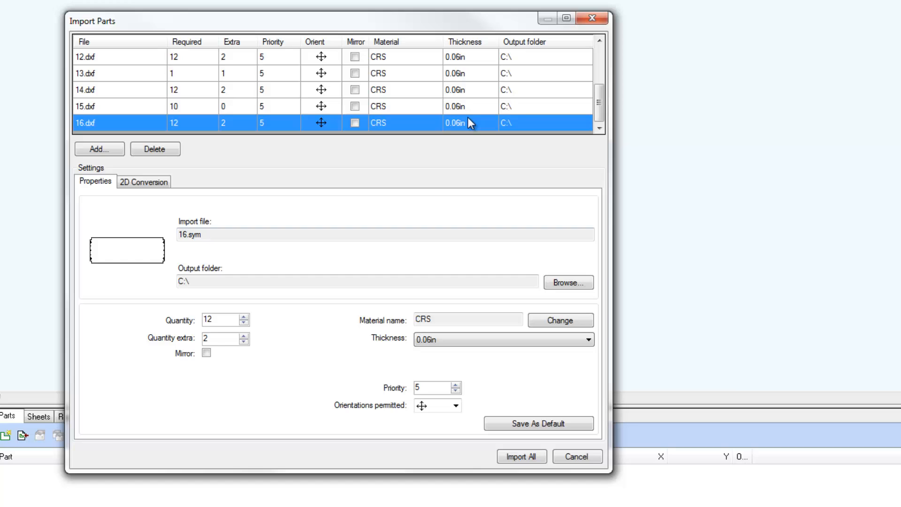
pyautogui.scroll(3)
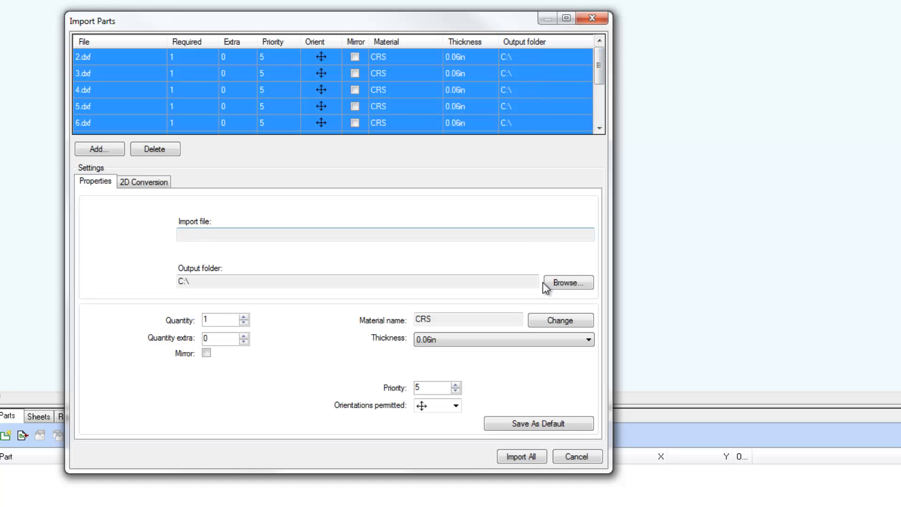
# Step: Set the output folder for all parts to PARTS under My Radan Projects
pyautogui.click(566, 282)
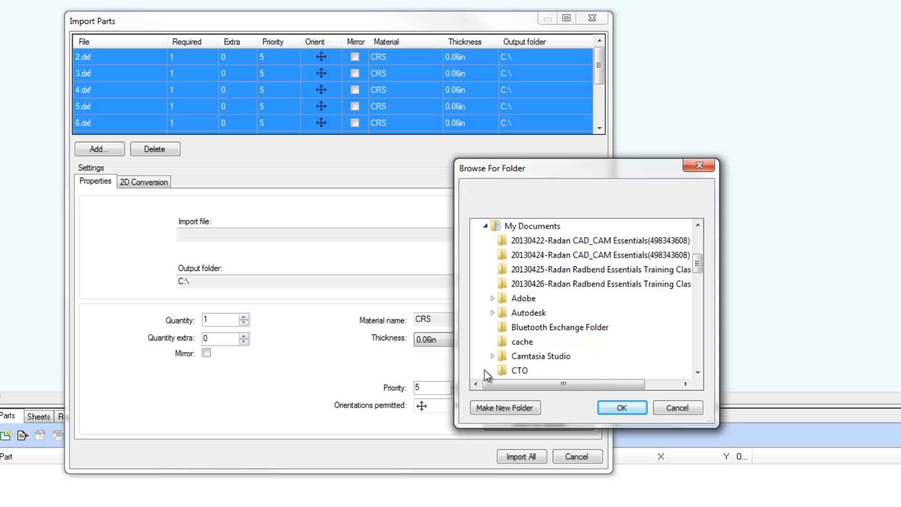
pyautogui.scroll(-3)
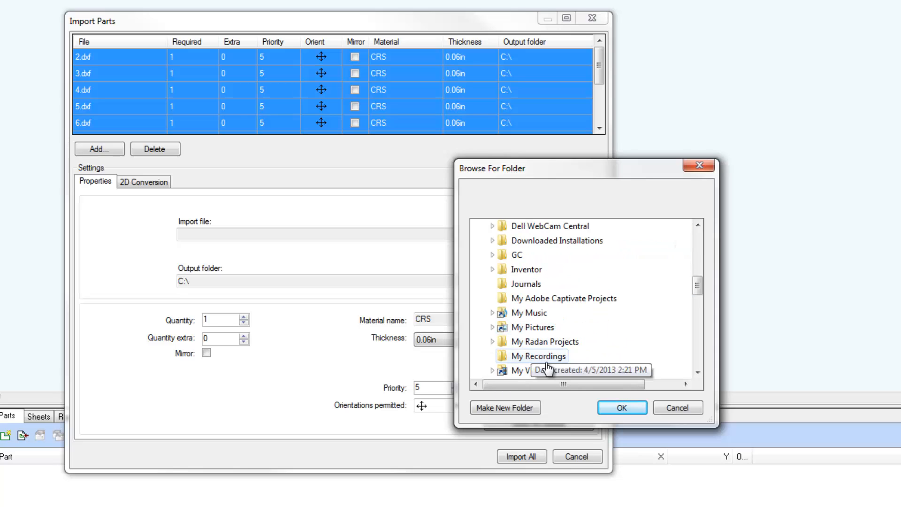
pyautogui.click(492, 342)
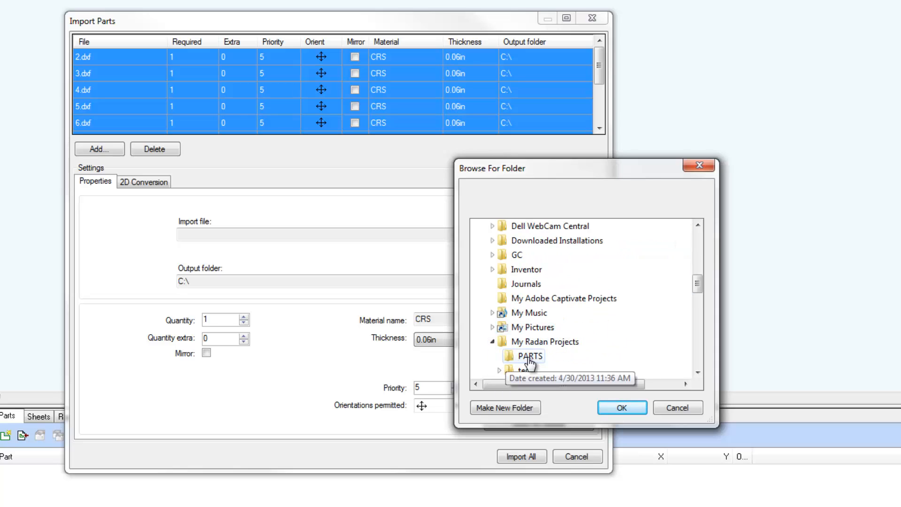
pyautogui.click(622, 407)
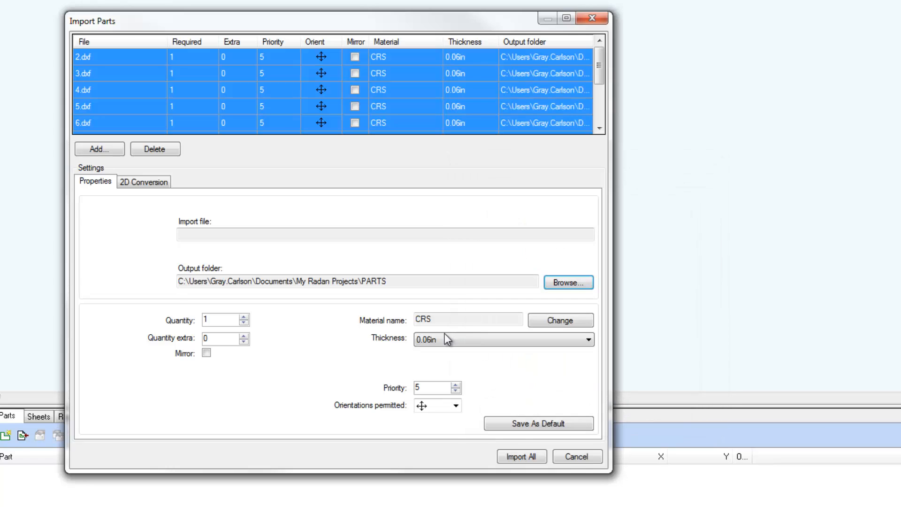
pyautogui.moveTo(363, 276)
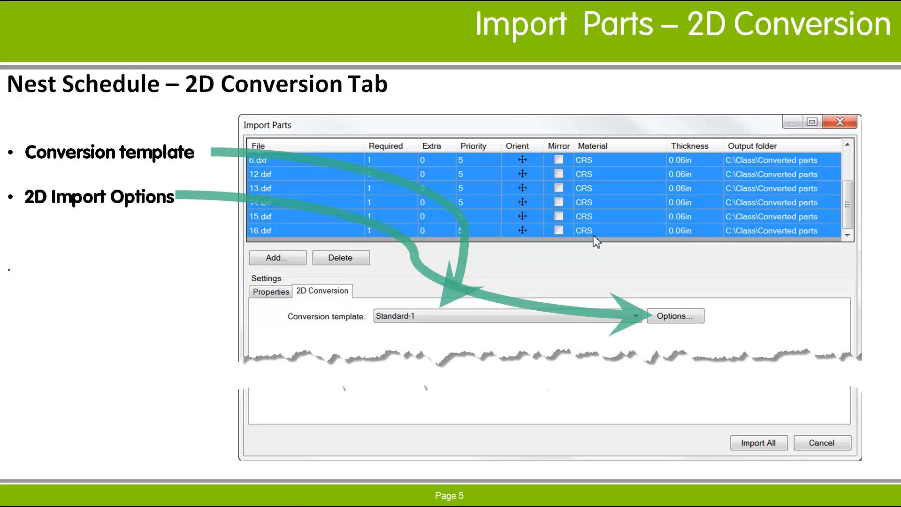
pyautogui.click(675, 315)
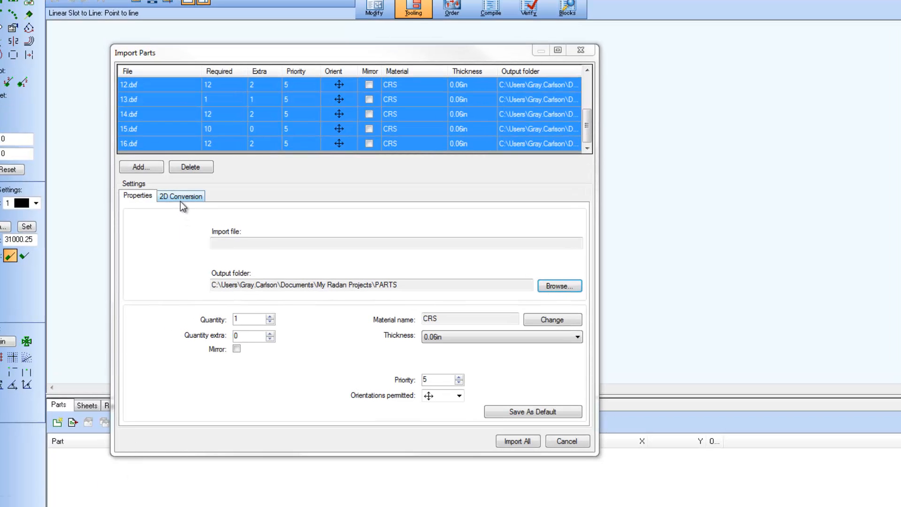
# Step: On 2D Conversion, choose Standard-1 as the conversion template
pyautogui.click(180, 196)
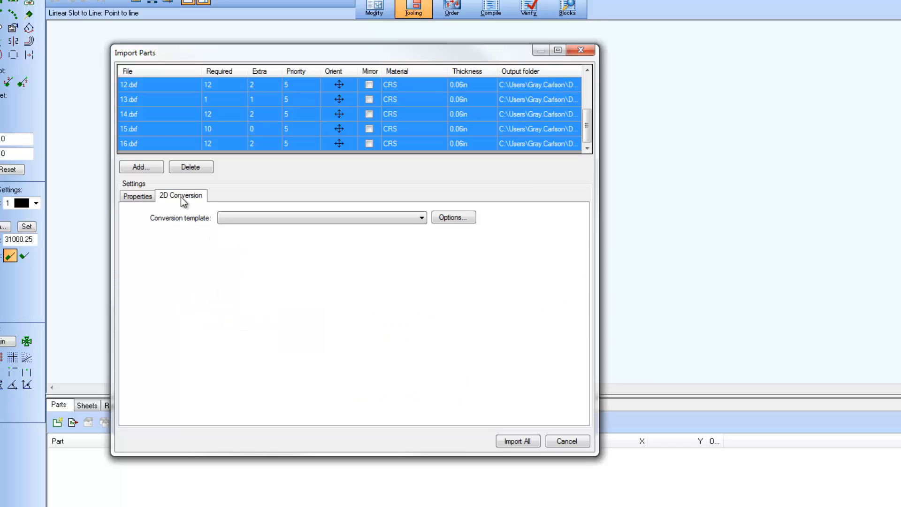
pyautogui.click(421, 217)
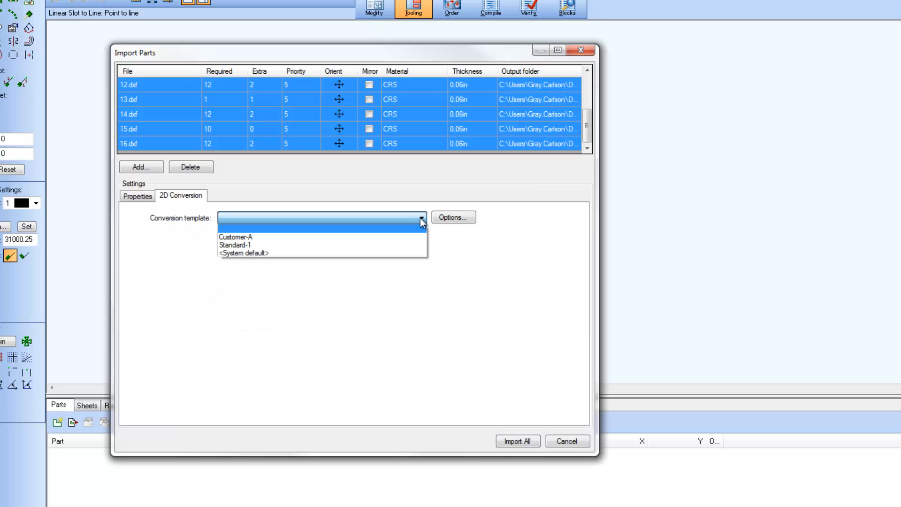
pyautogui.click(236, 245)
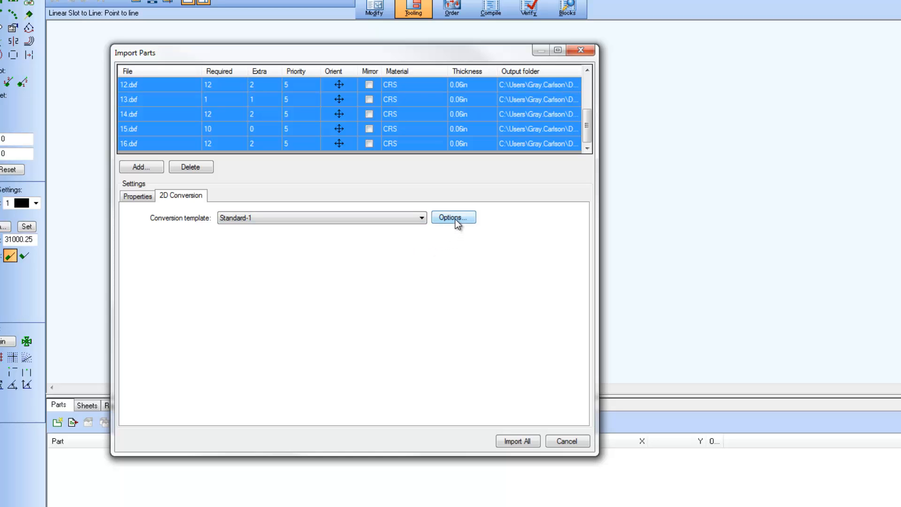
# Step: Review the template's 2D import options, conversion and layer settings, then close them
pyautogui.click(452, 217)
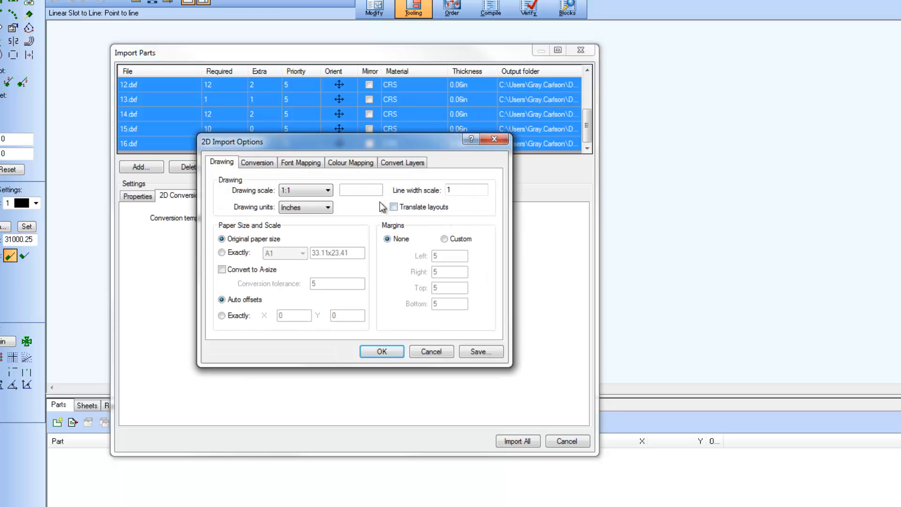
pyautogui.click(257, 163)
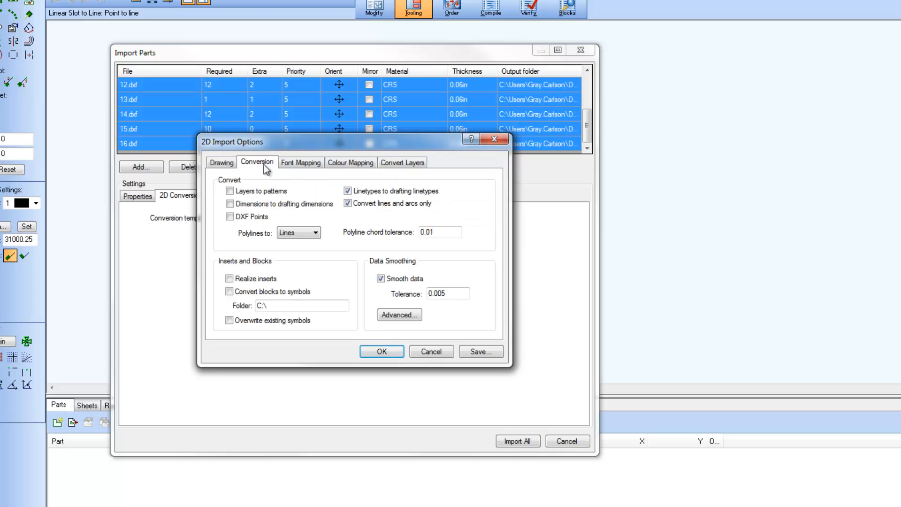
pyautogui.click(402, 162)
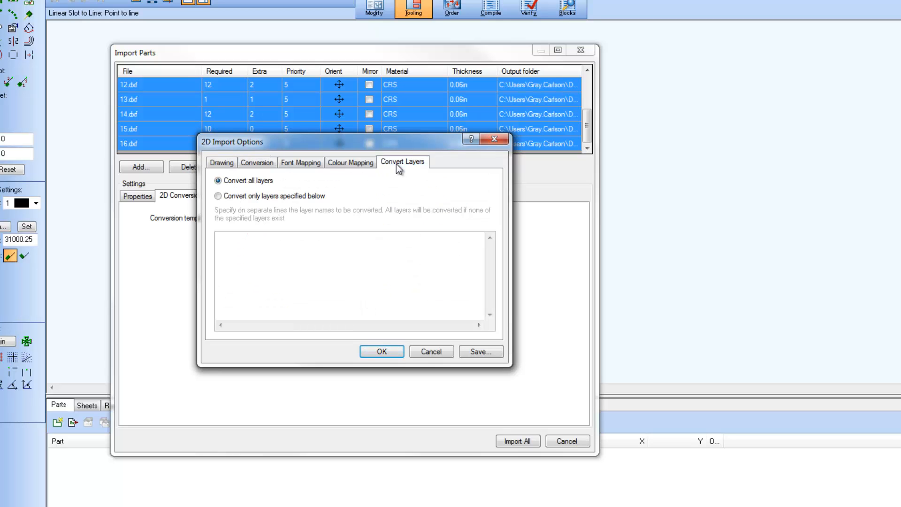
pyautogui.click(381, 351)
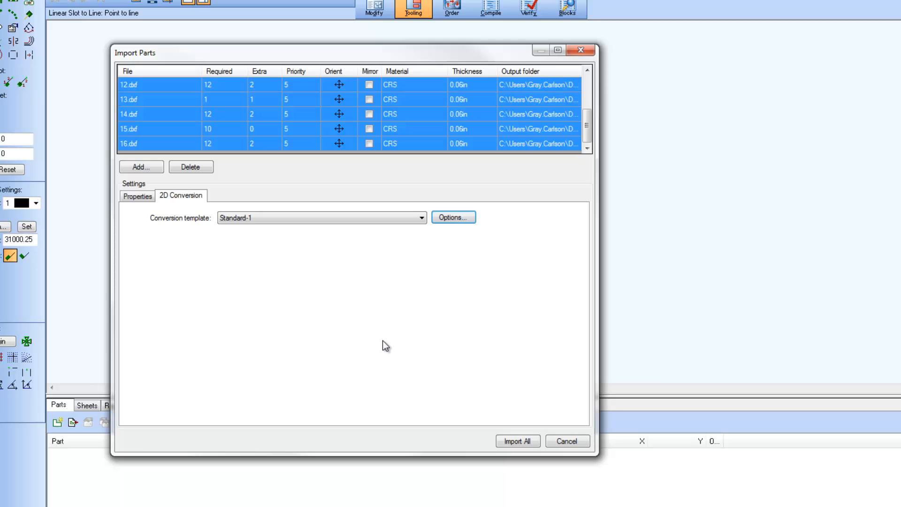
pyautogui.moveTo(382, 345)
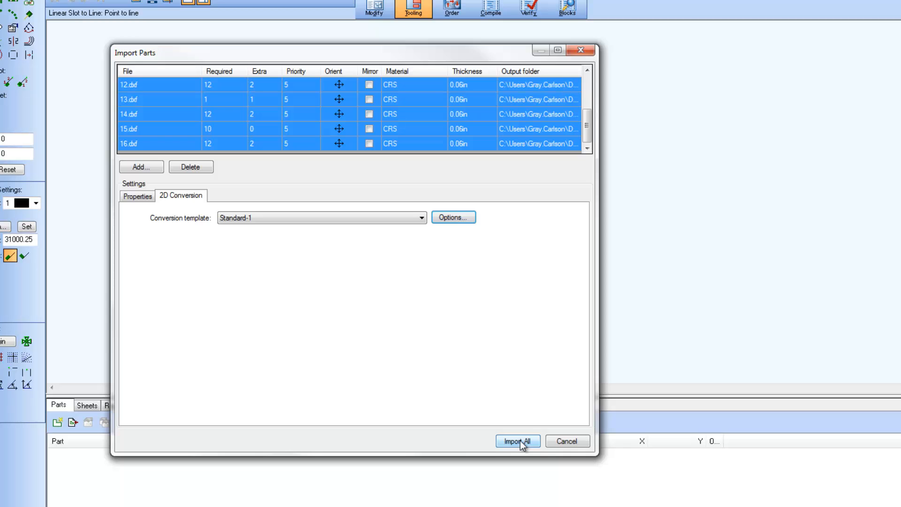
# Step: Import All parts into the nest schedule and acknowledge the 10-parts-added message
pyautogui.click(516, 441)
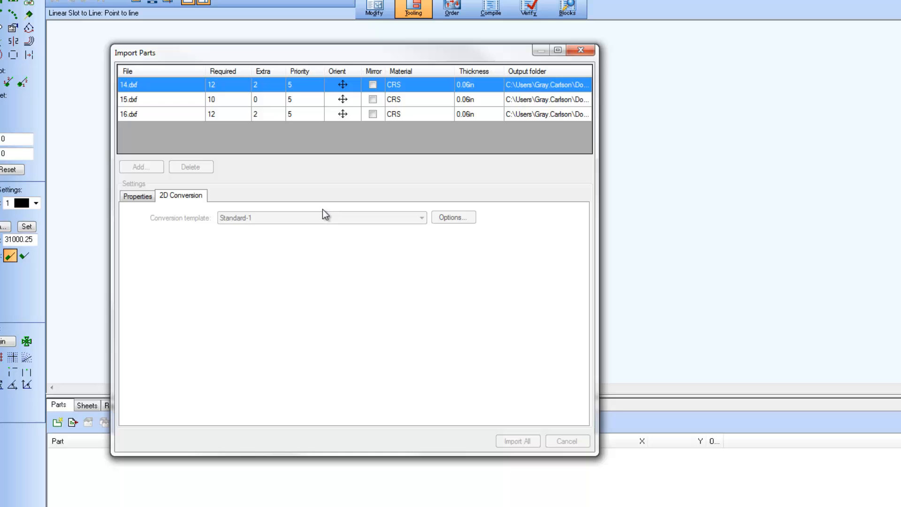
pyautogui.click(516, 441)
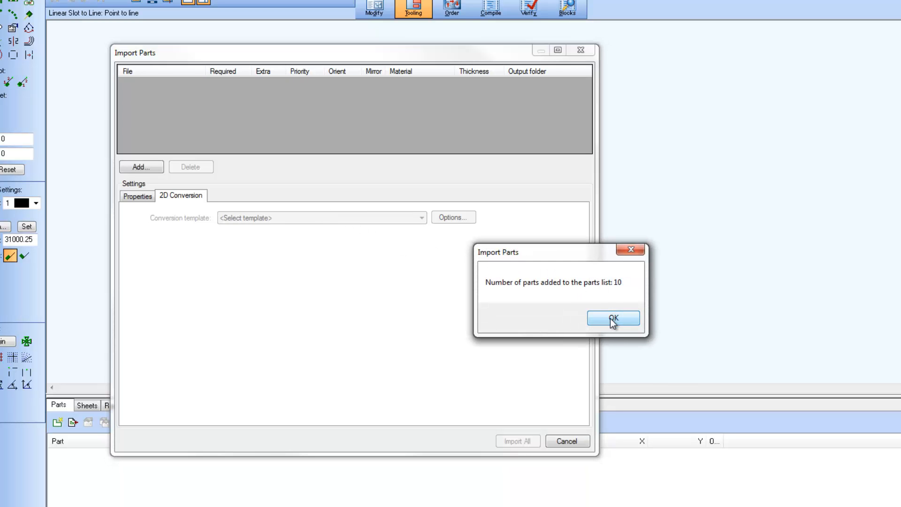
pyautogui.click(613, 319)
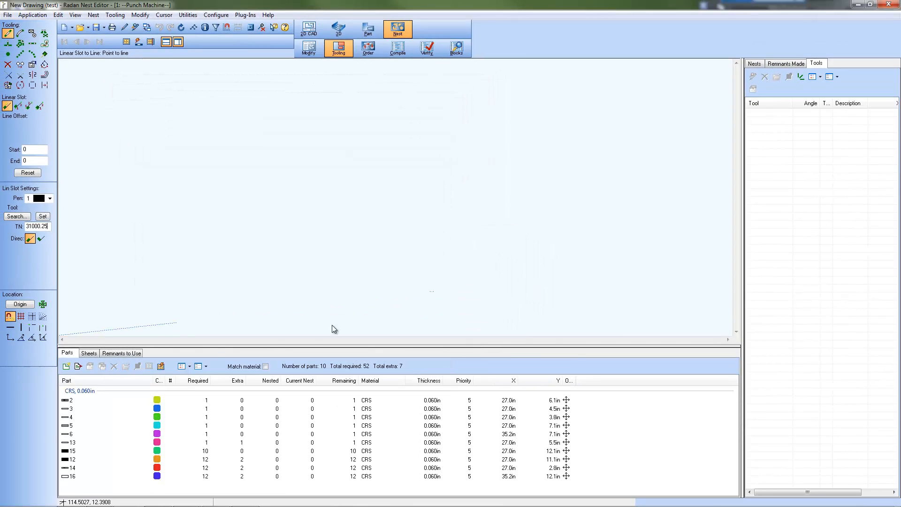
pyautogui.moveTo(185, 378)
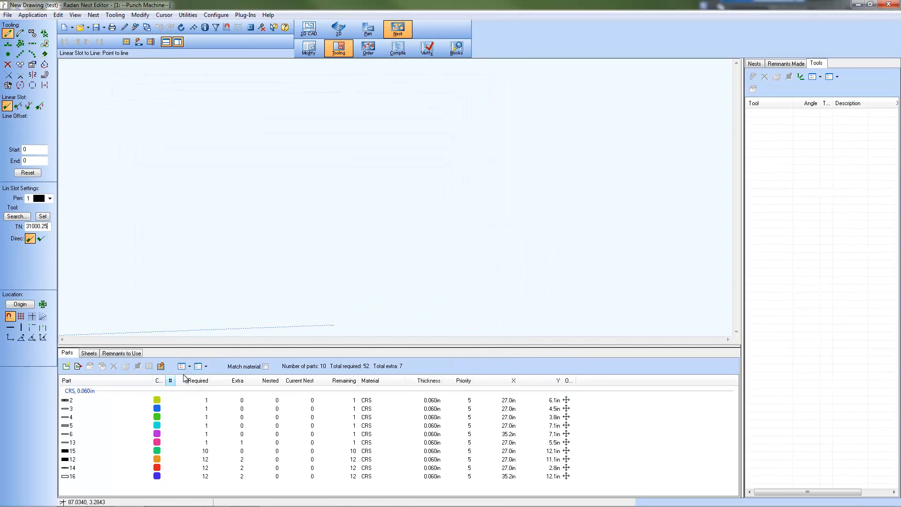
# Step: Switch the Parts list view to Thumbnails showing parts 2 through 16
pyautogui.click(181, 366)
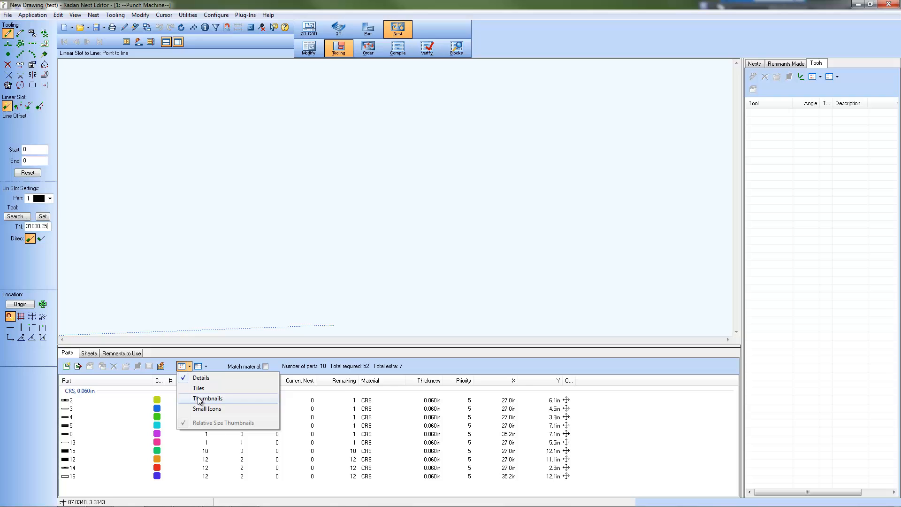
pyautogui.click(206, 398)
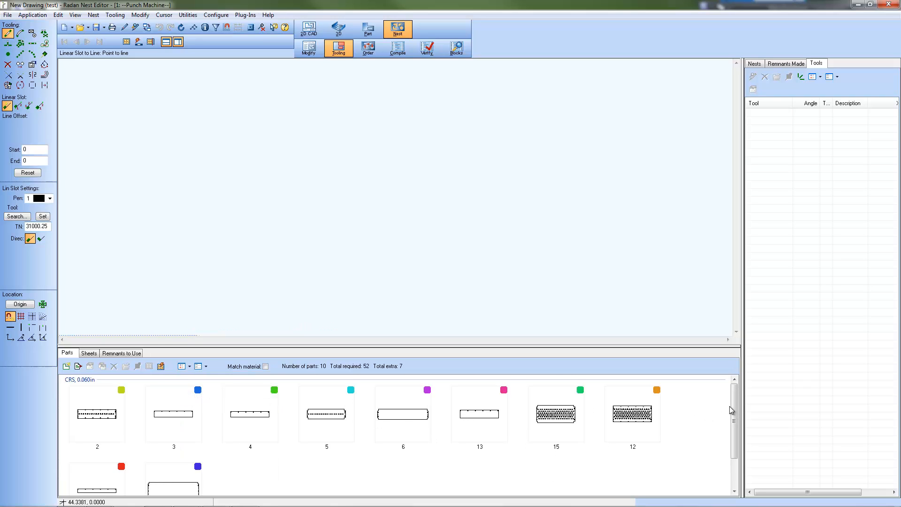
pyautogui.scroll(-3)
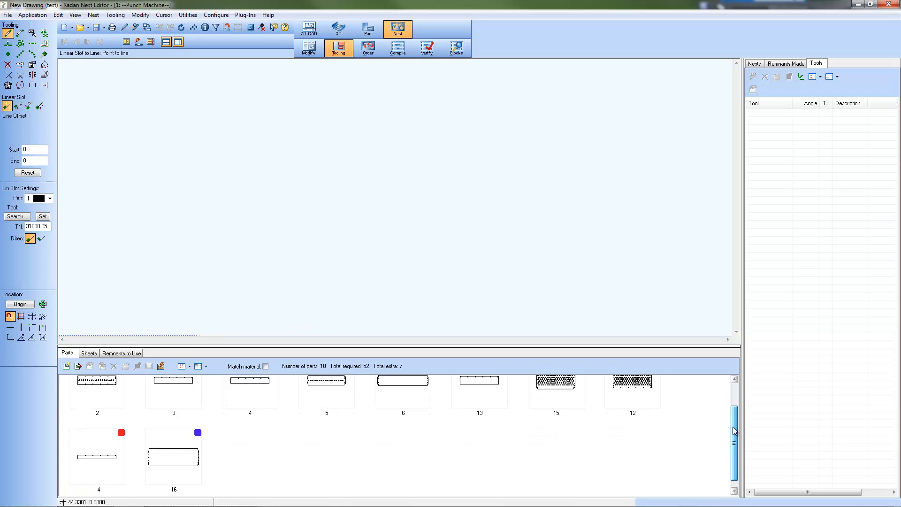